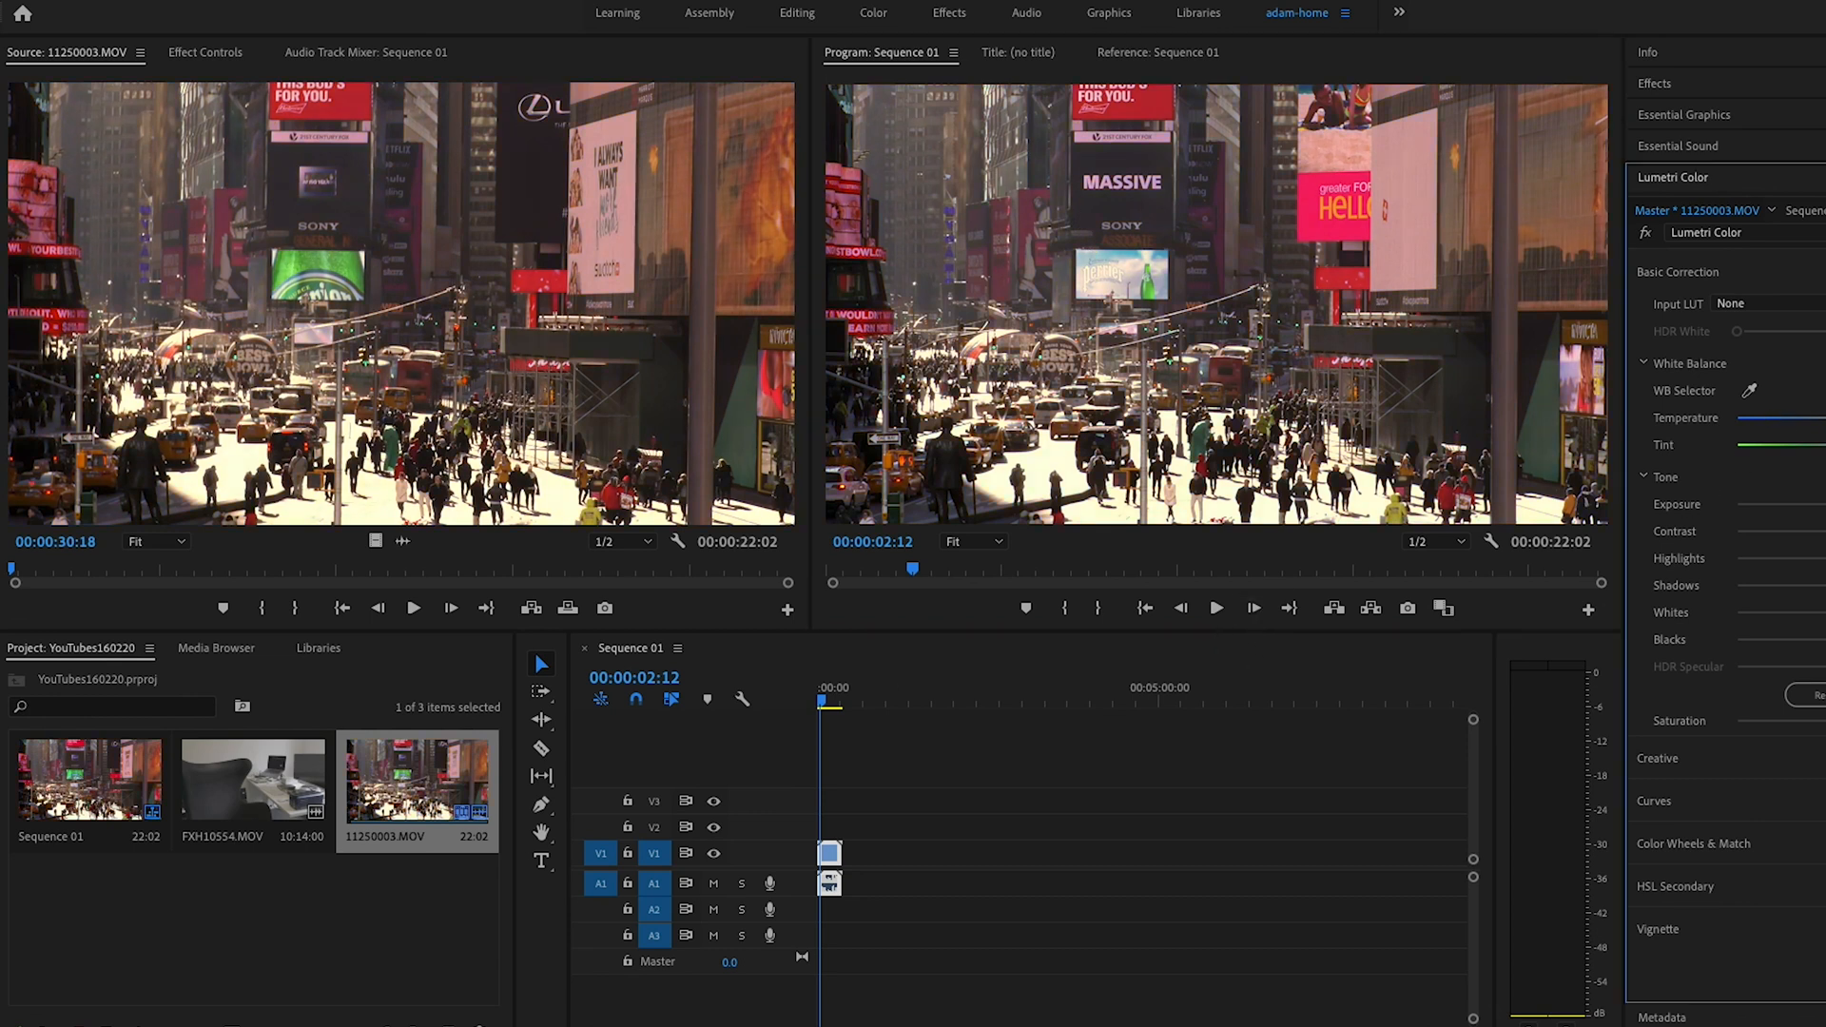
- View the Program monitor at 100%, then set its zoom back to Fit
drag(1735, 418, 1806, 418)
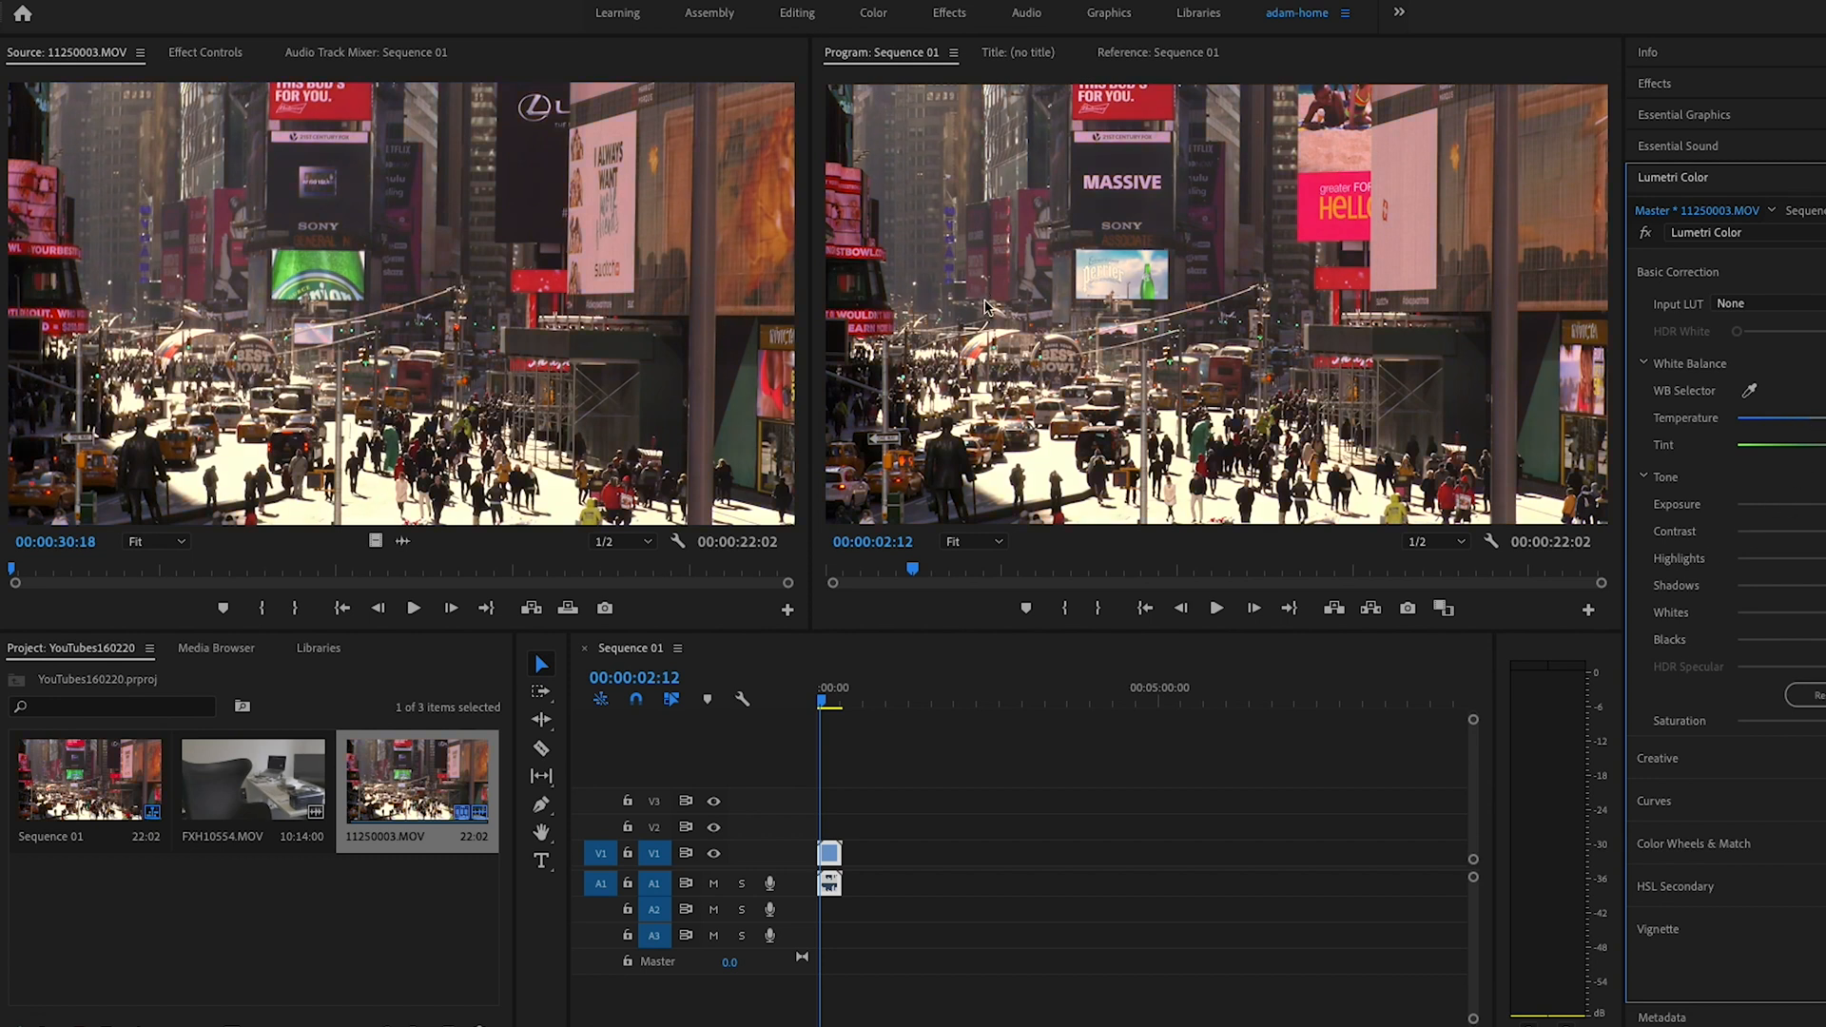
mouse_move(1039, 633)
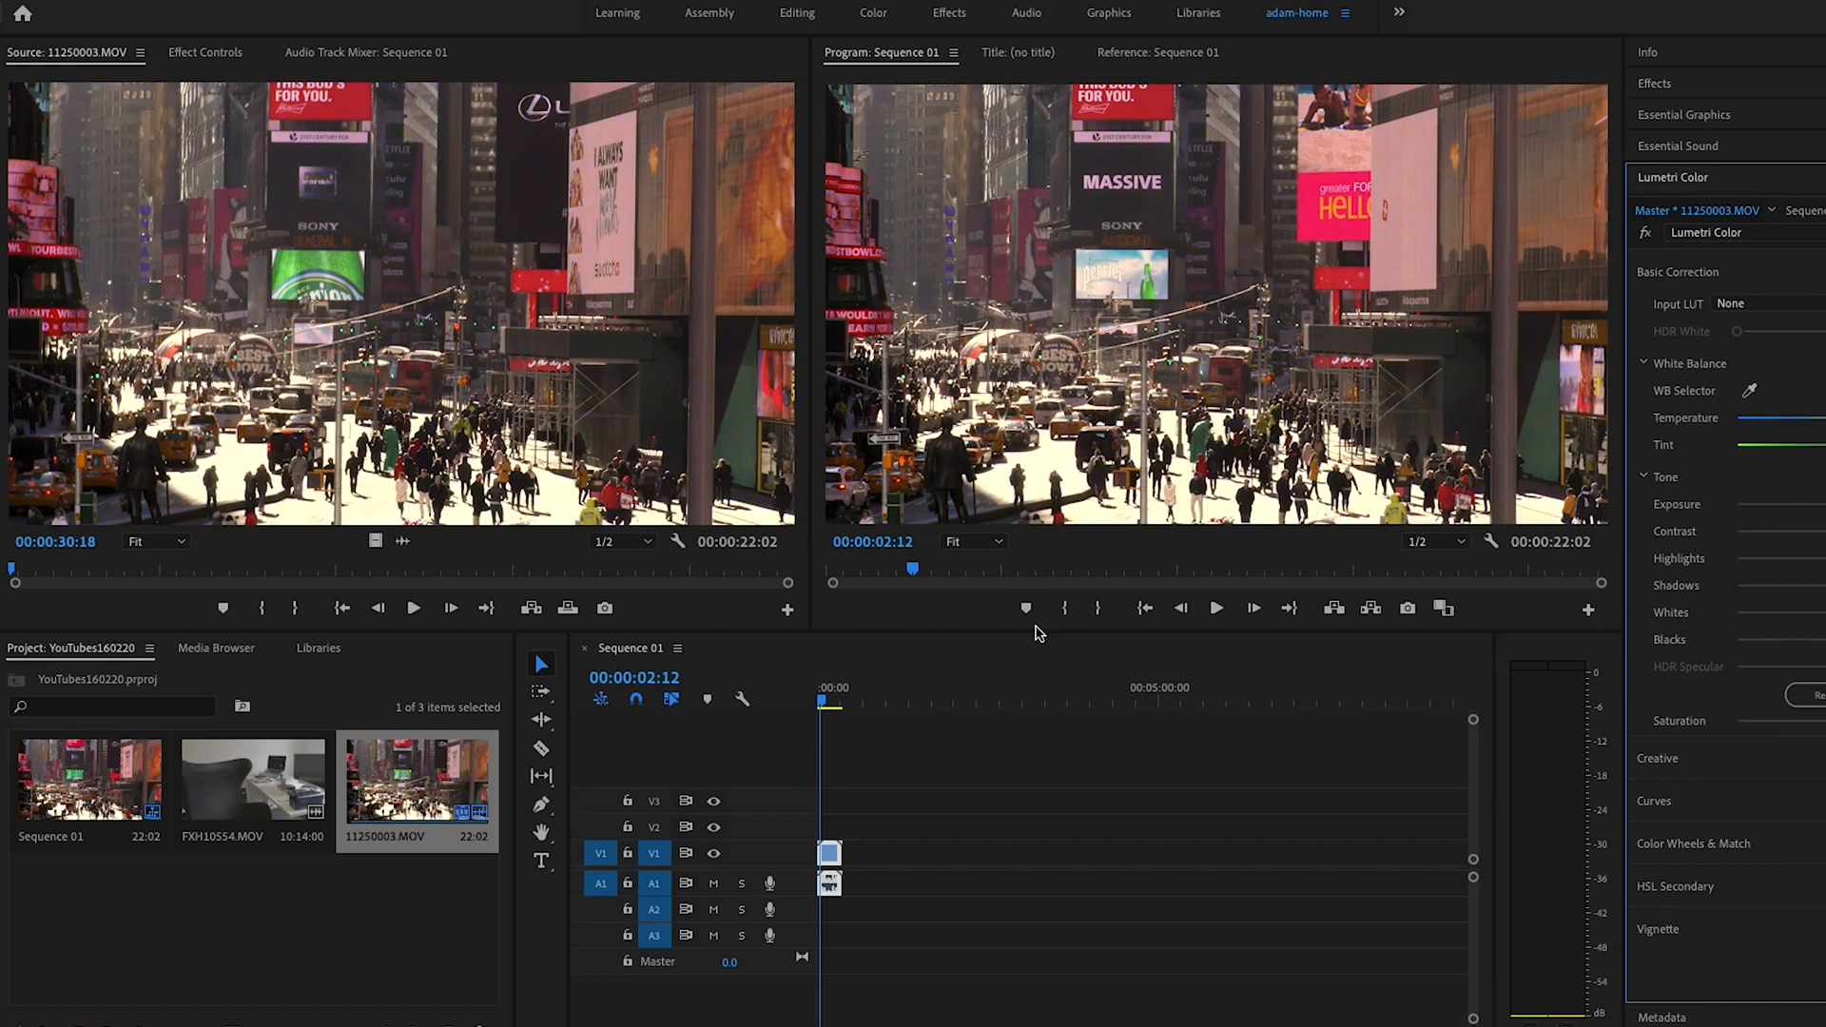
click(992, 542)
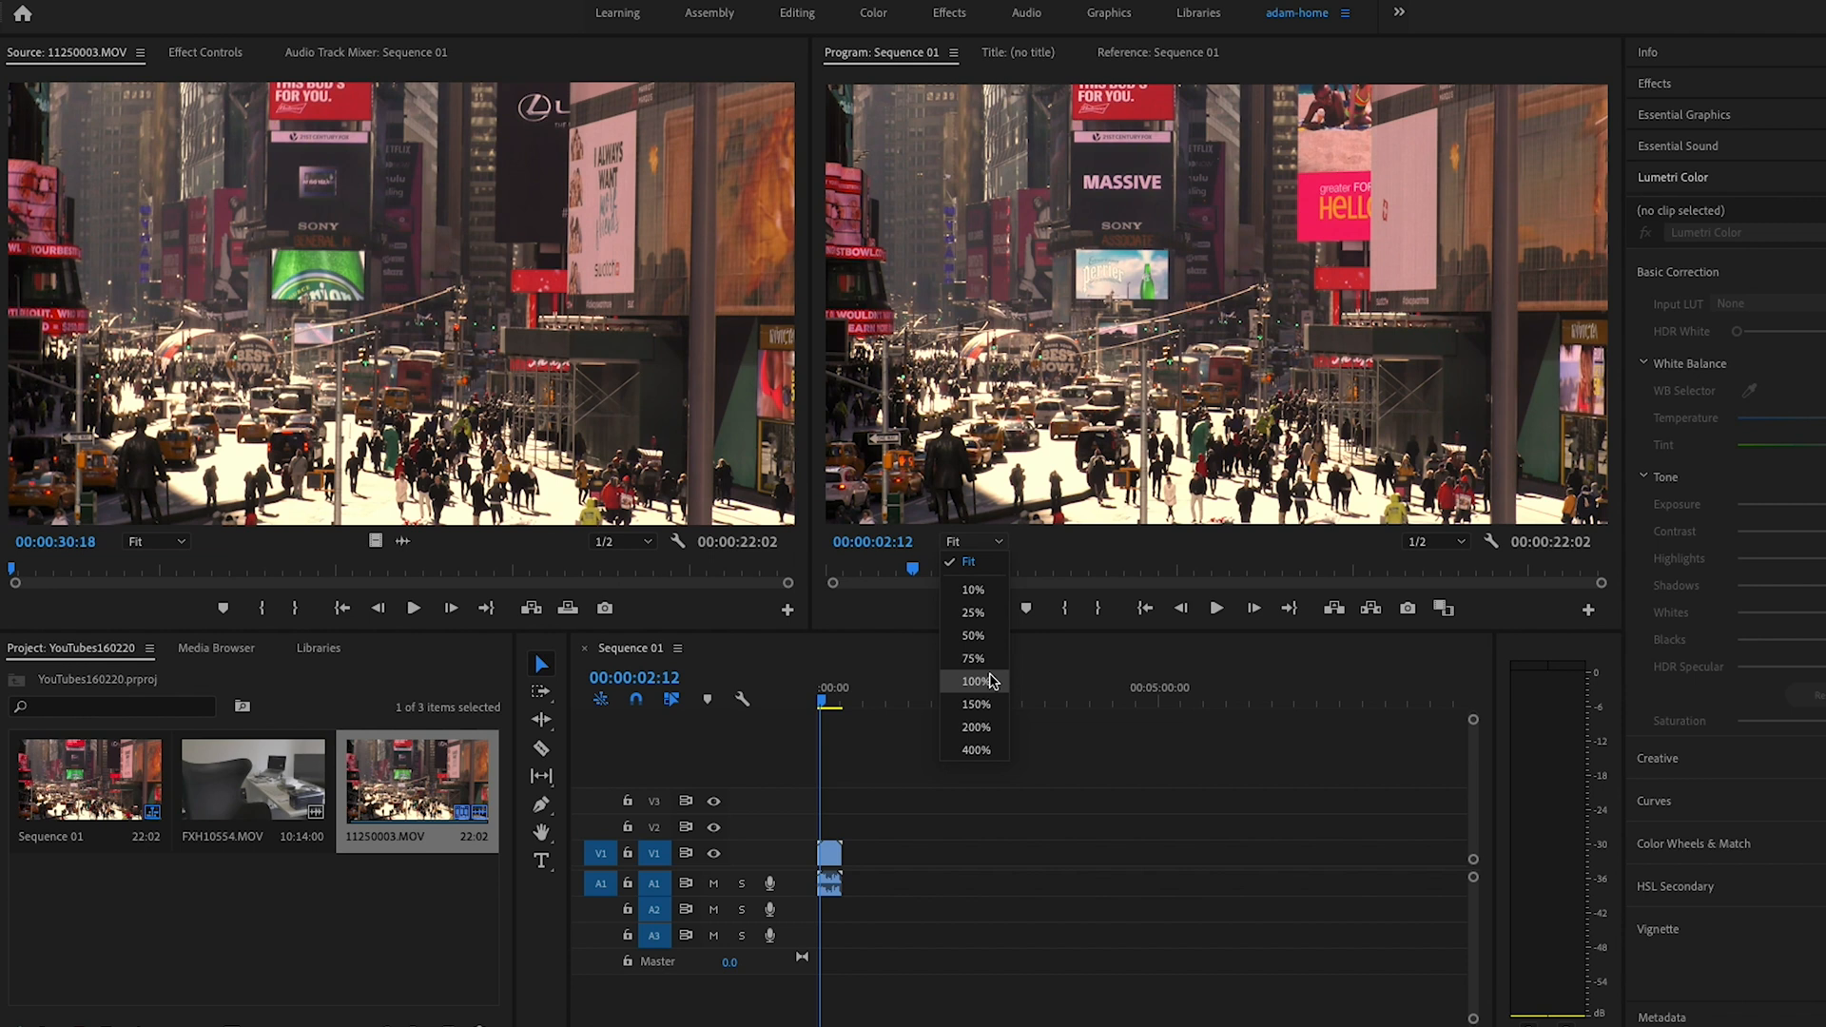
click(976, 682)
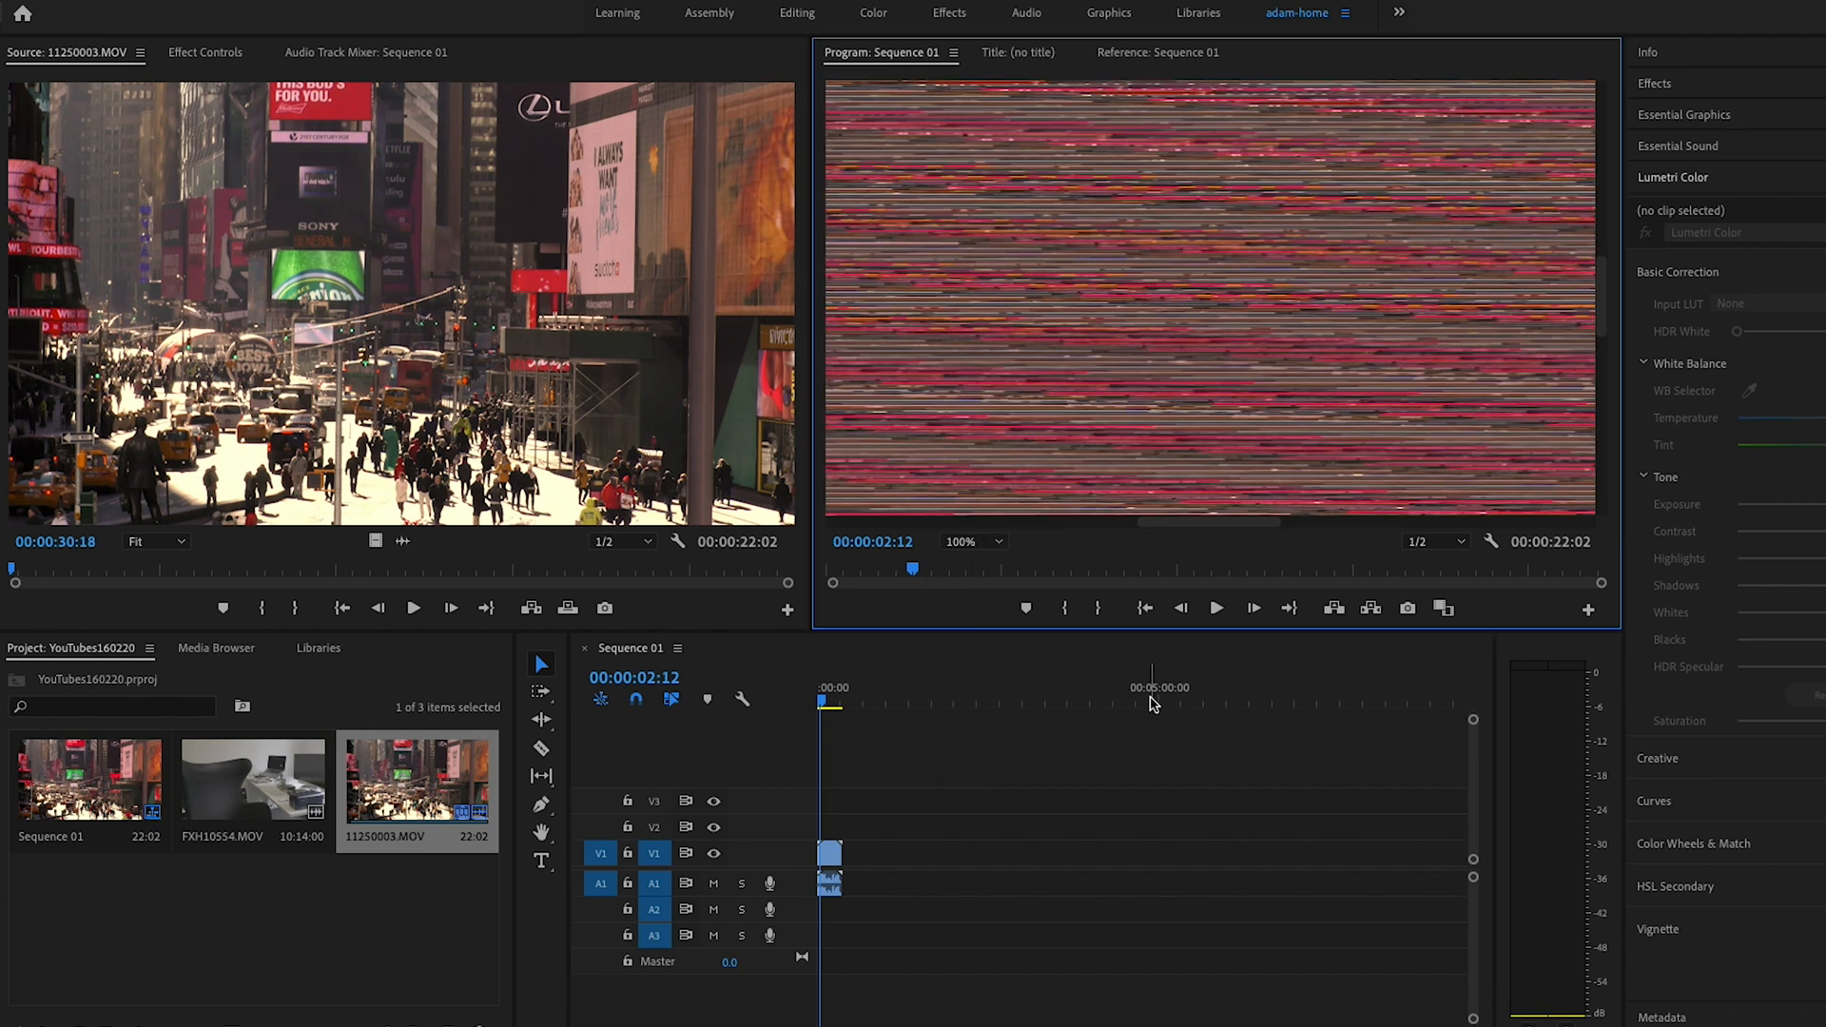
click(971, 542)
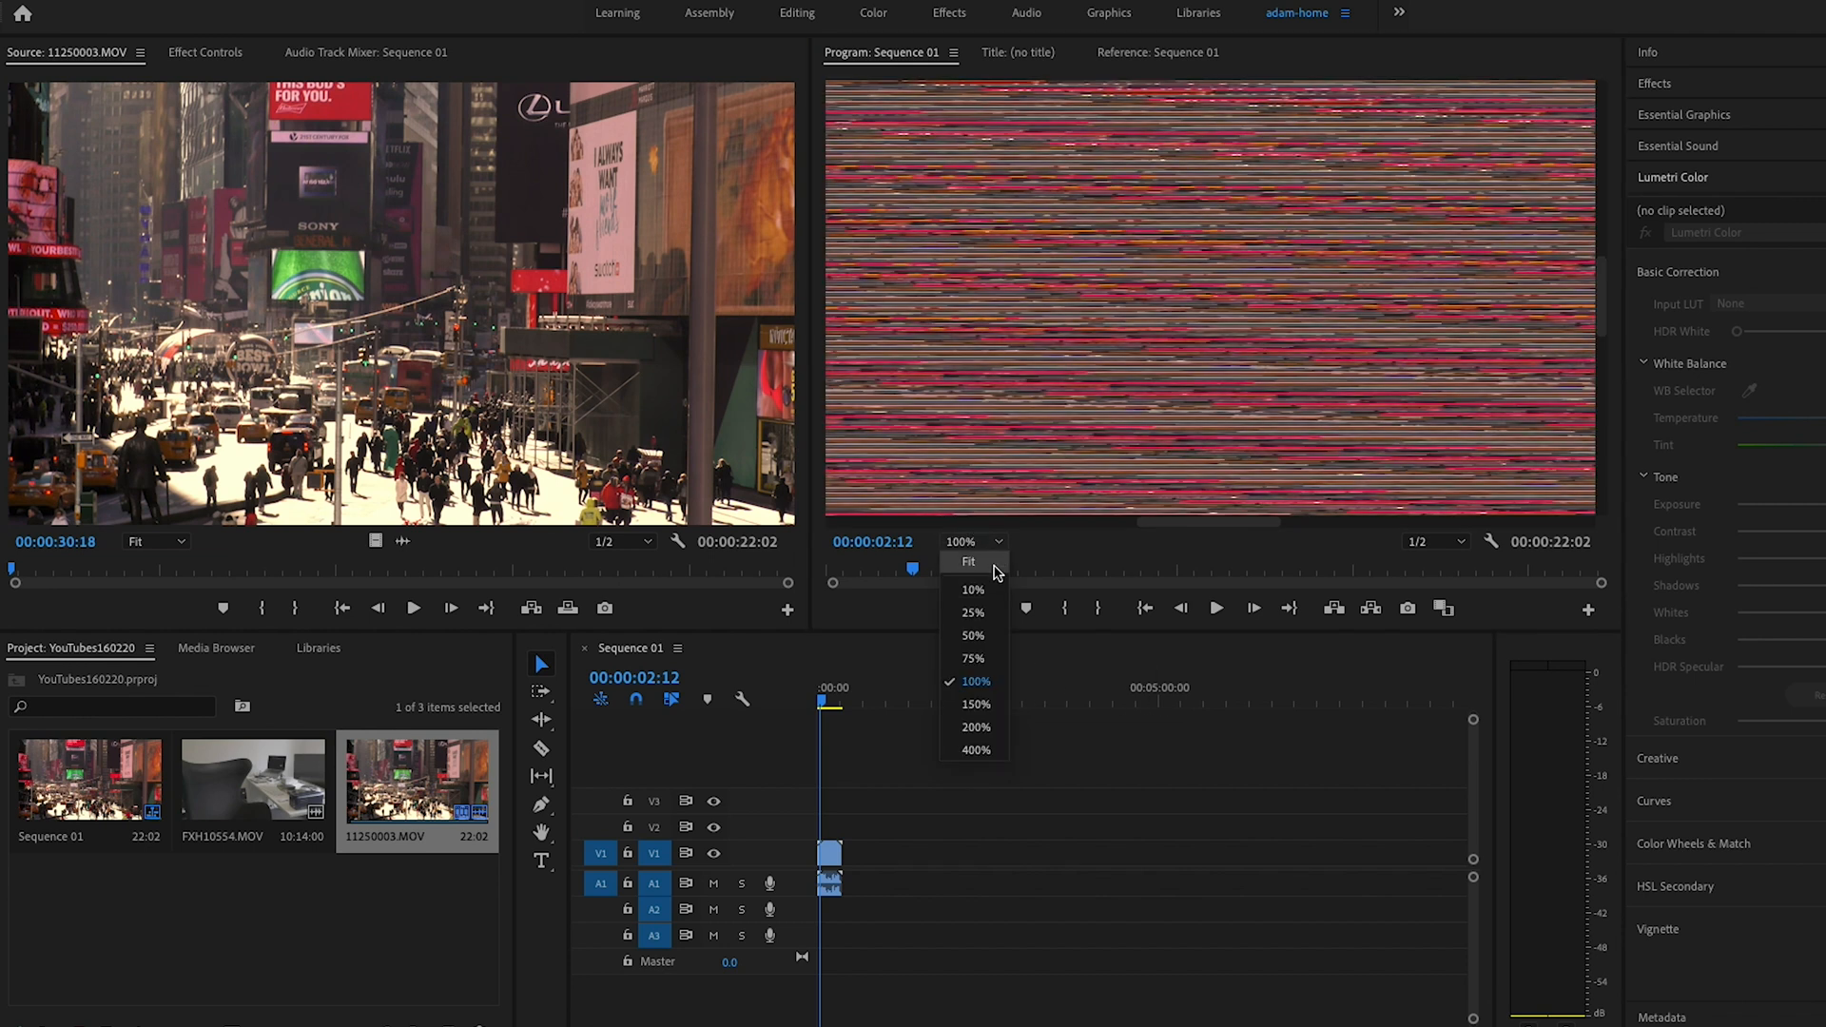
click(969, 562)
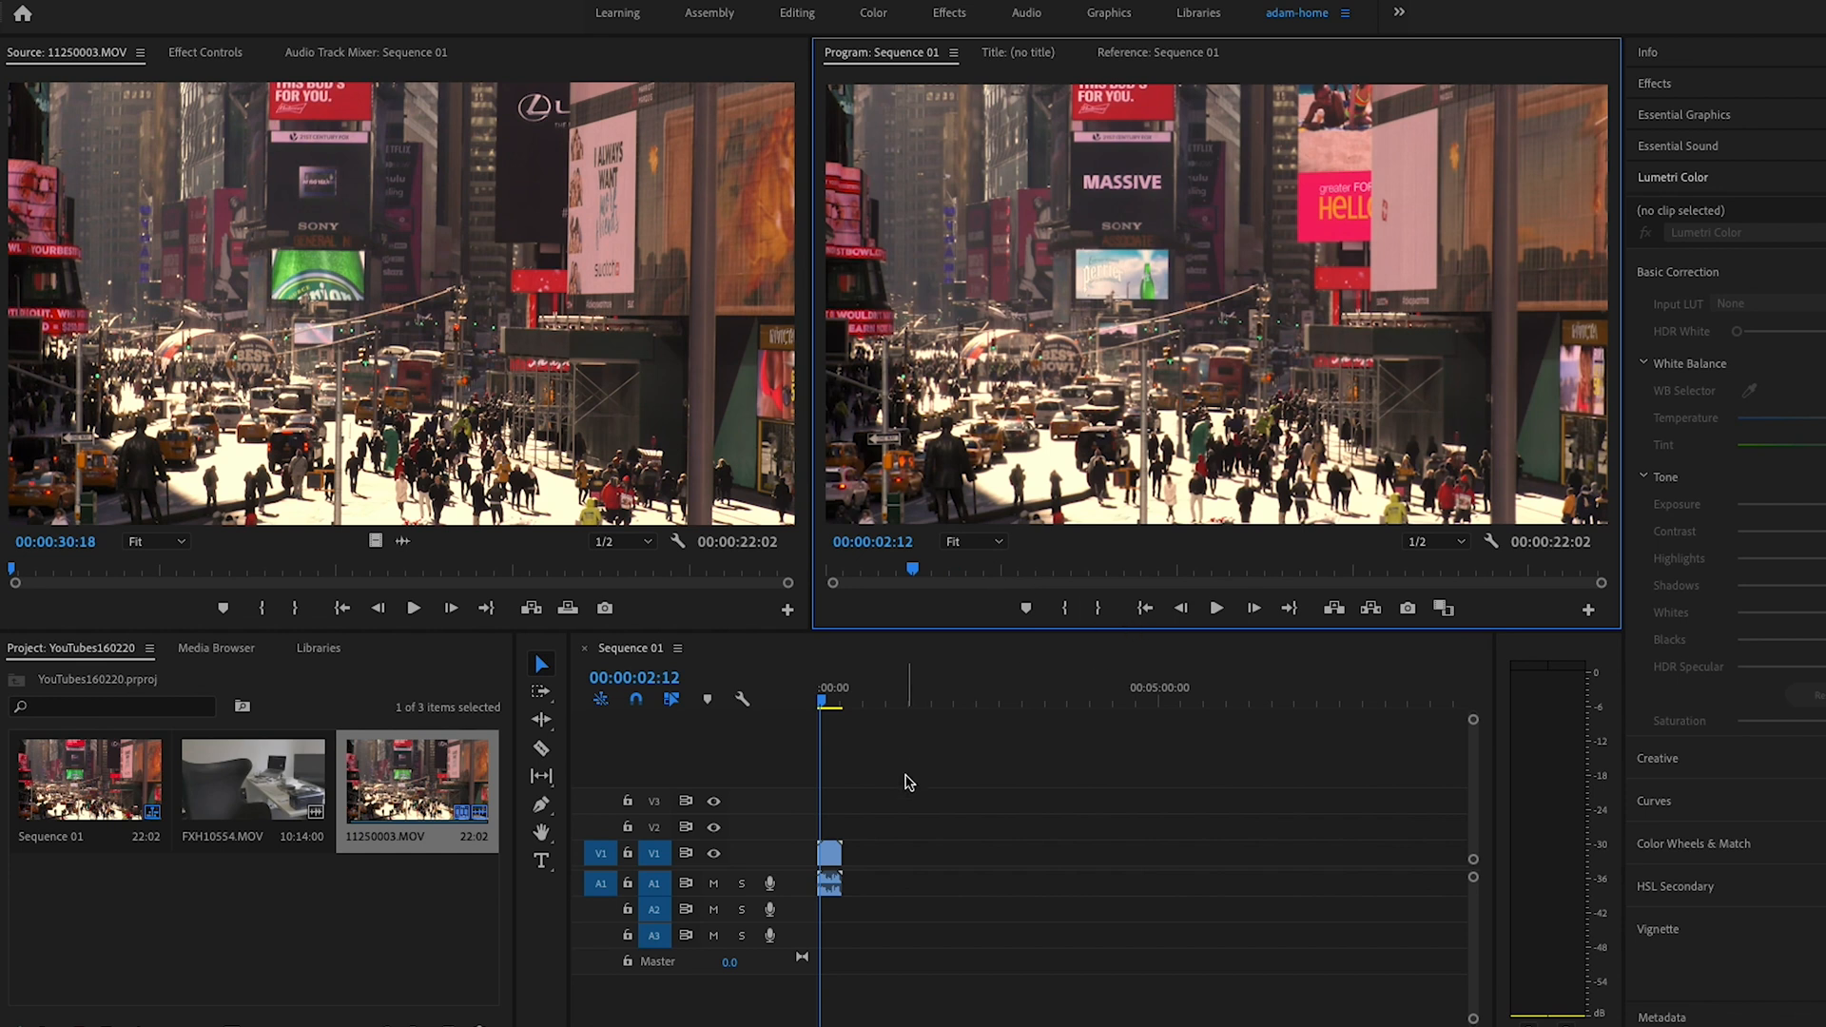
- Find the Crop effect with the search 'crop' and set Left to 14% on the clip
click(1655, 84)
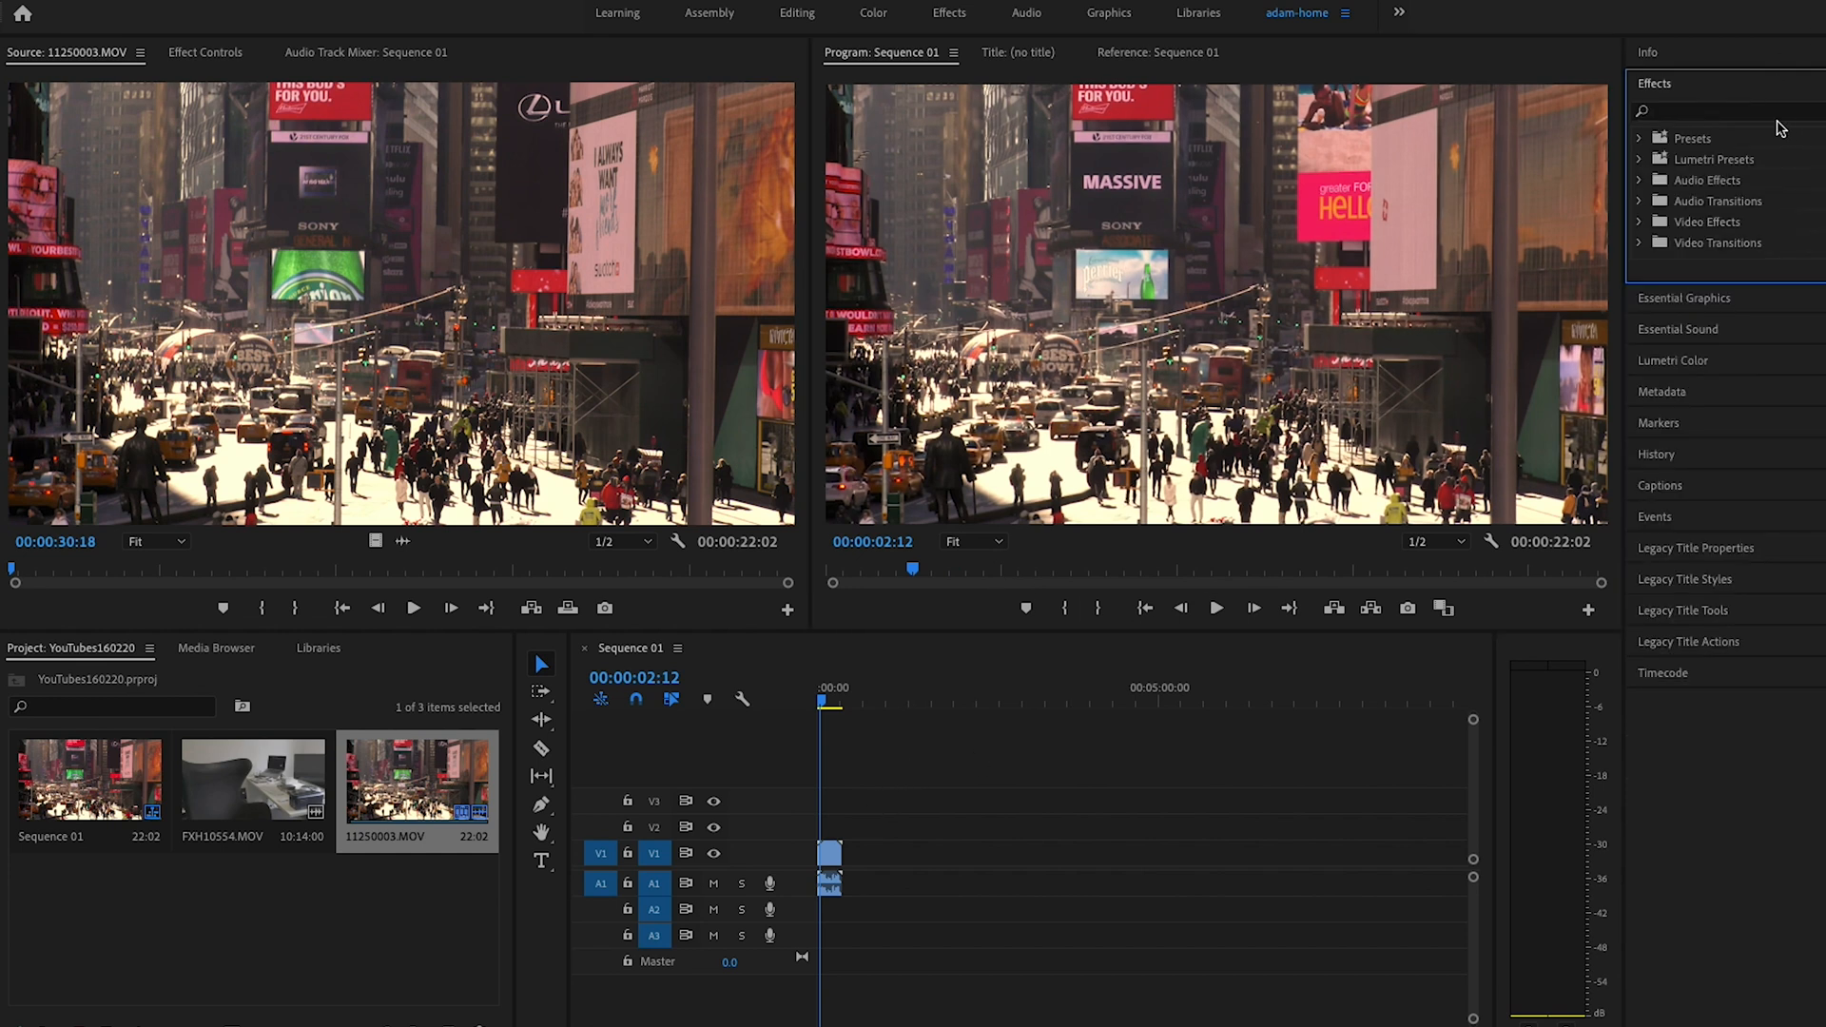
text(crop)
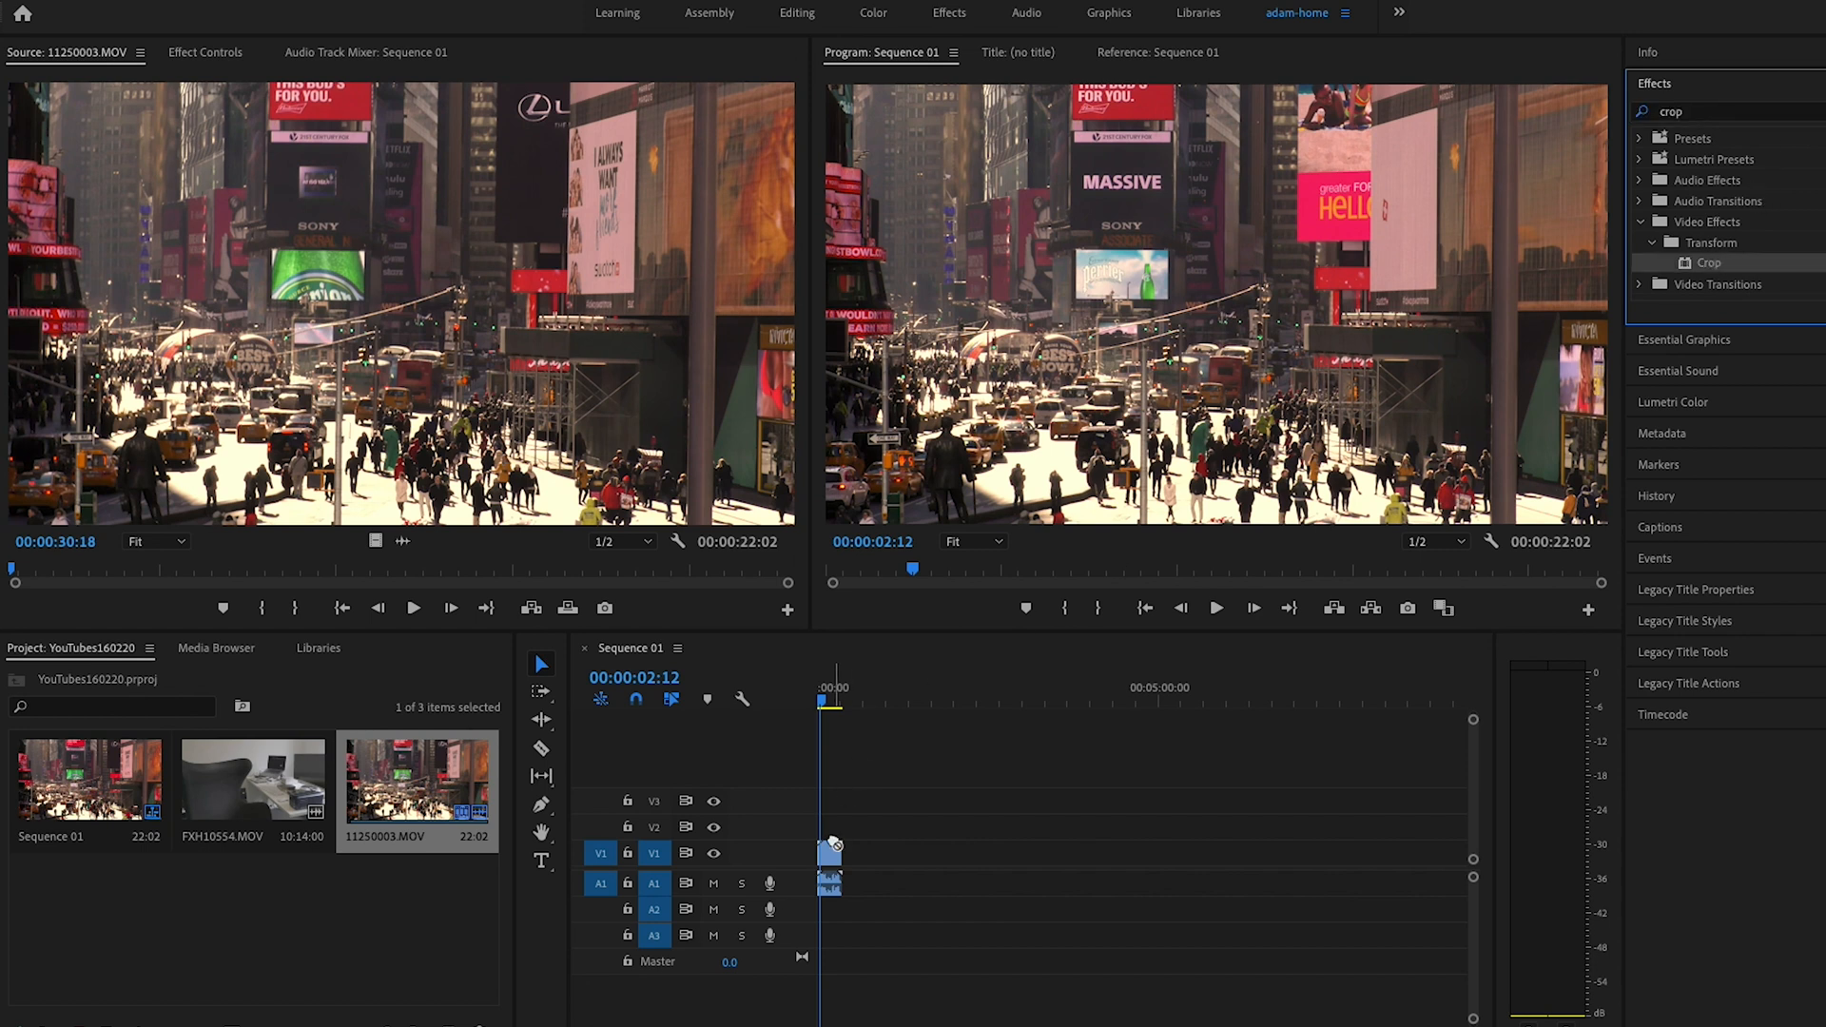
click(205, 52)
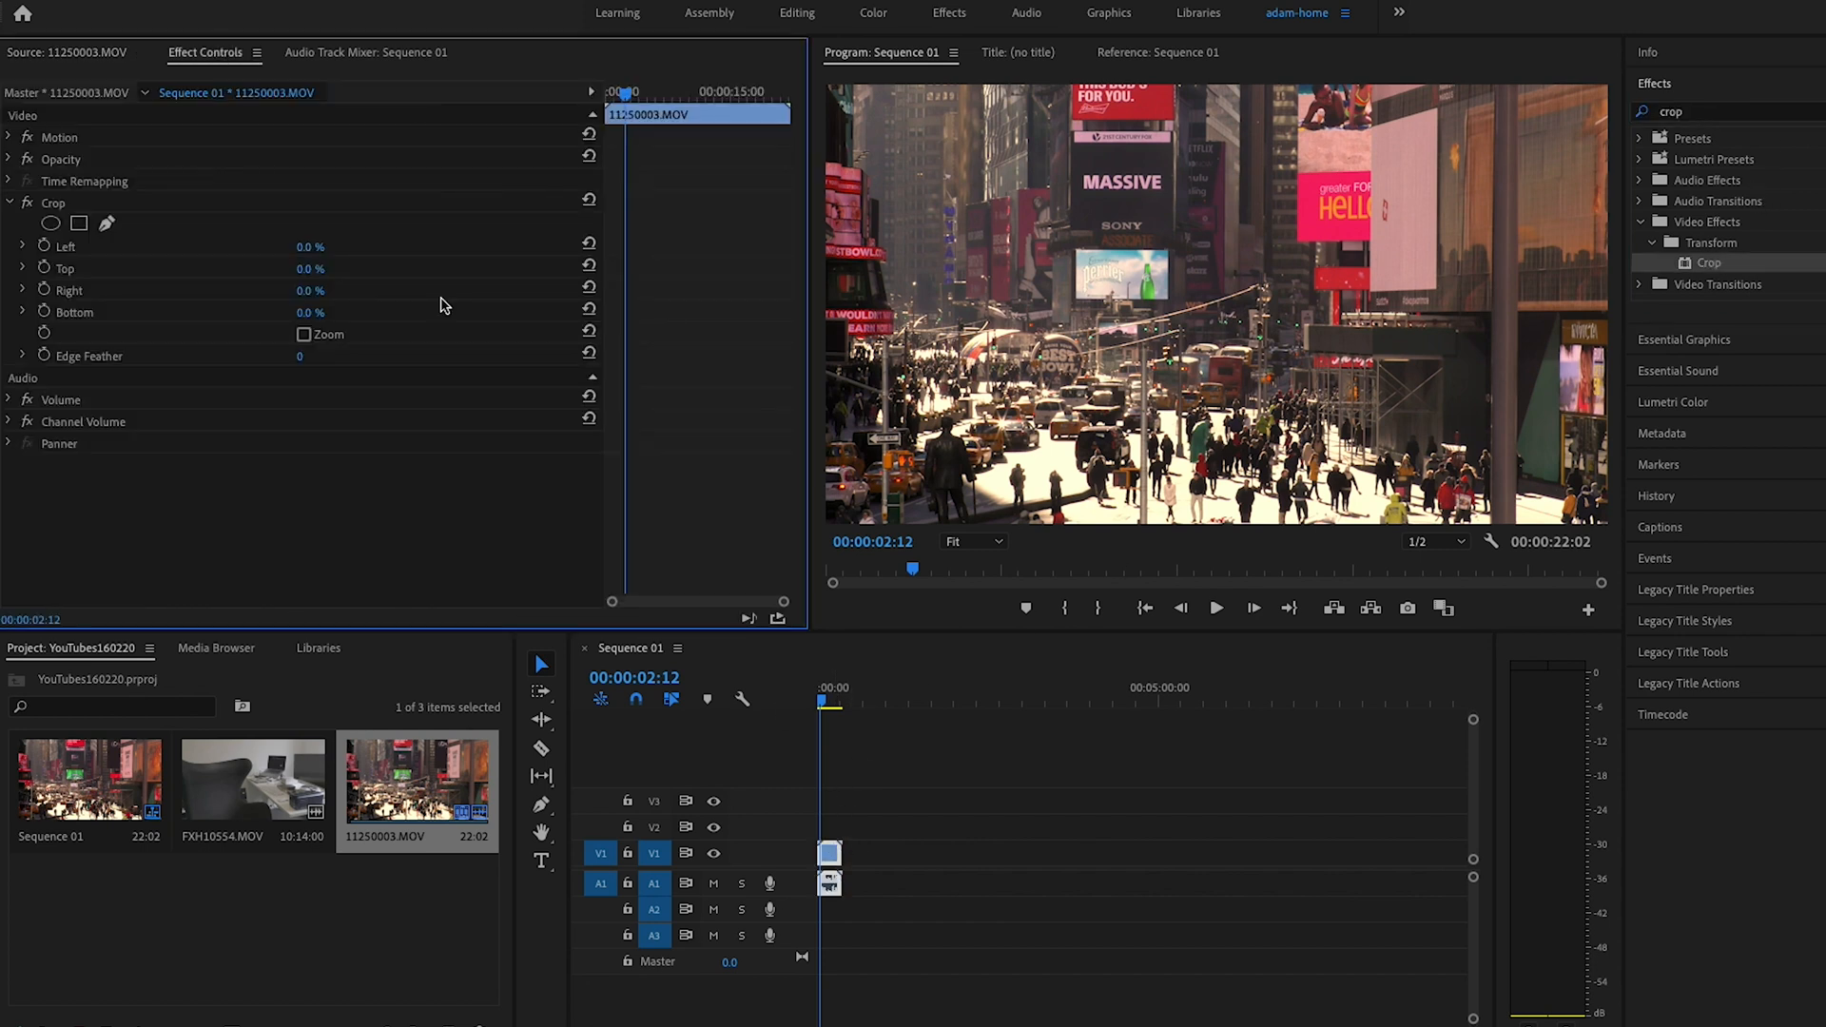
drag(311, 245, 332, 246)
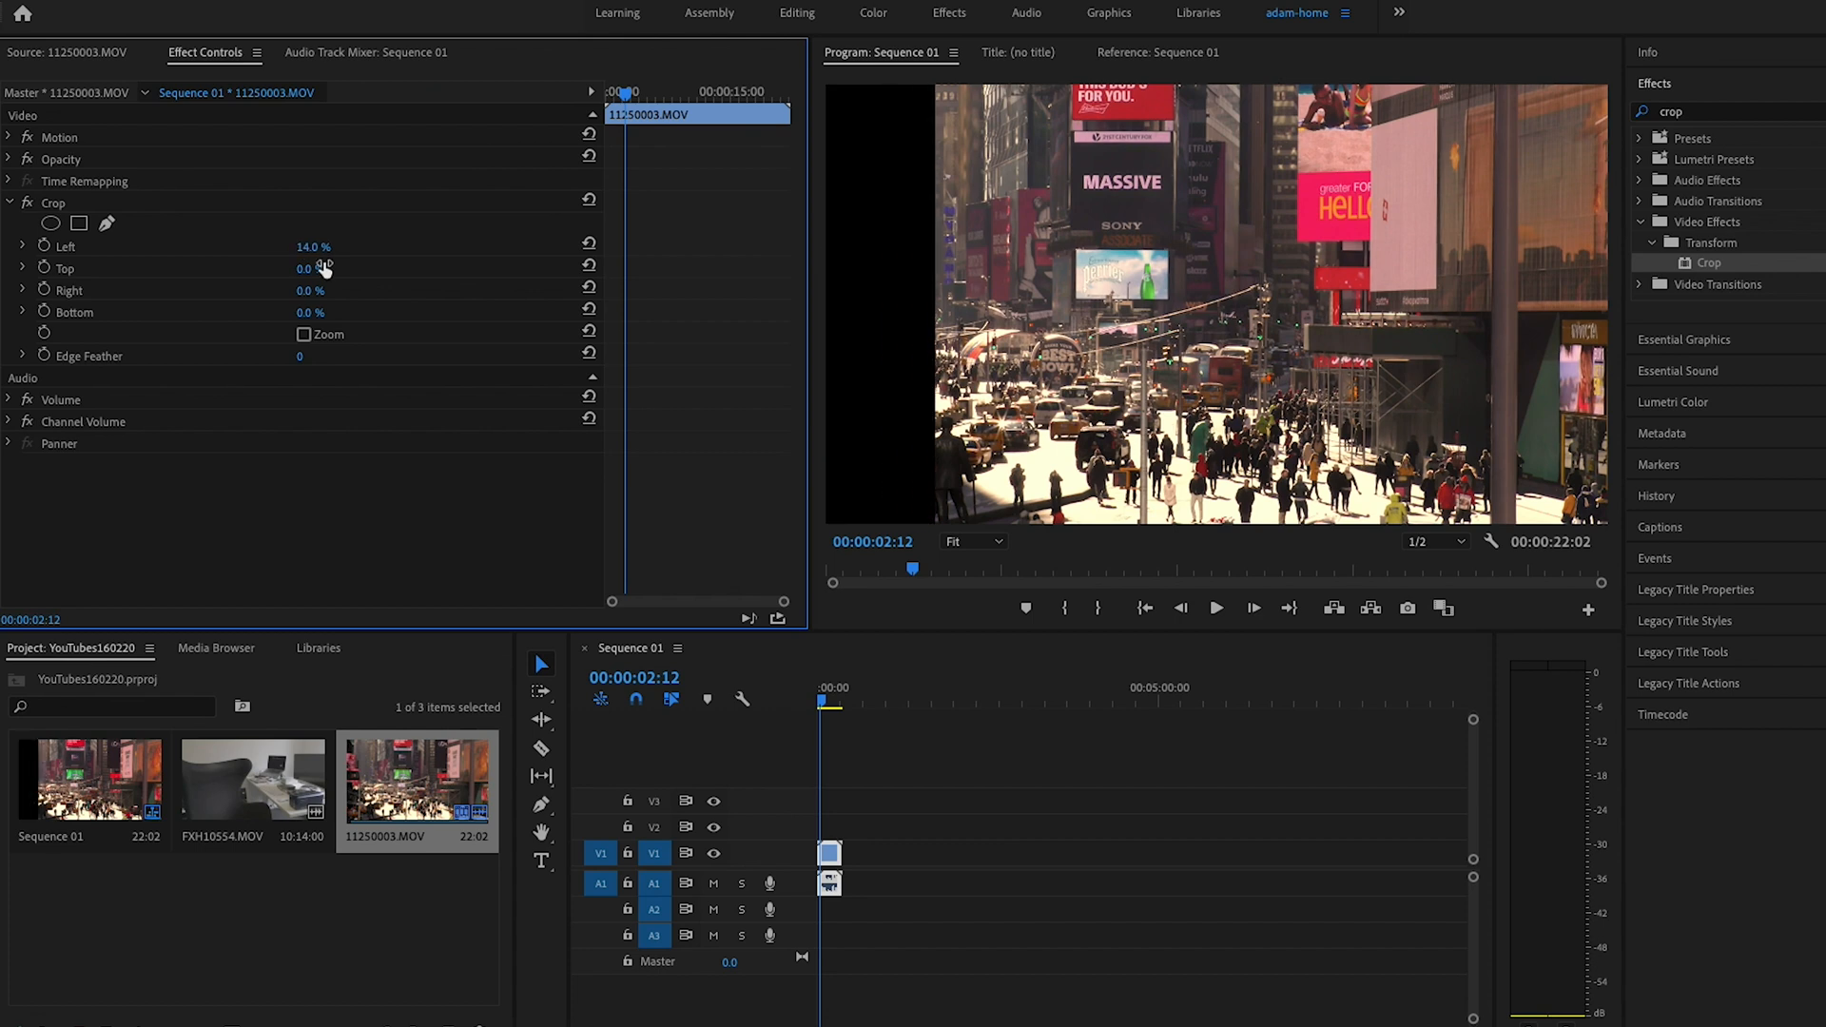